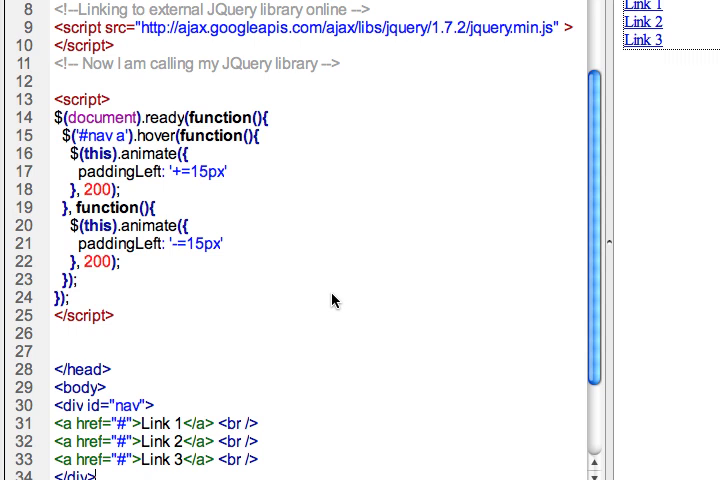
mouse_move(332, 275)
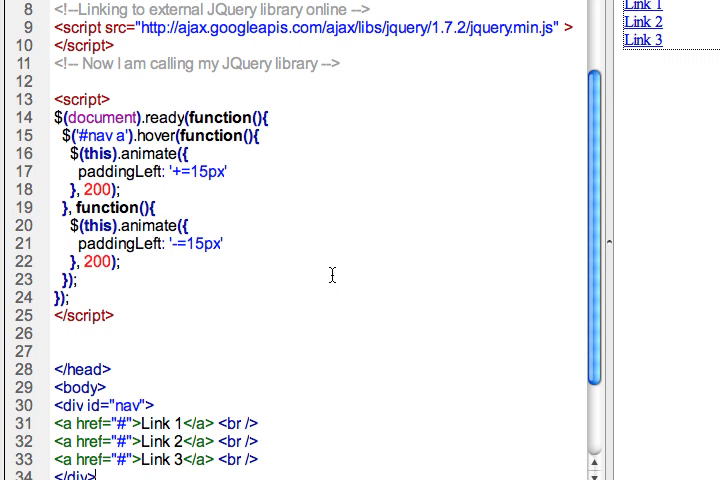
mouse_move(382, 410)
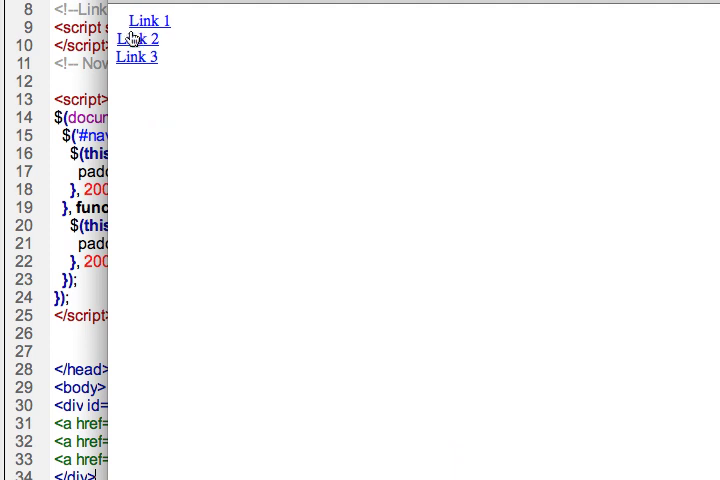
mouse_move(134, 18)
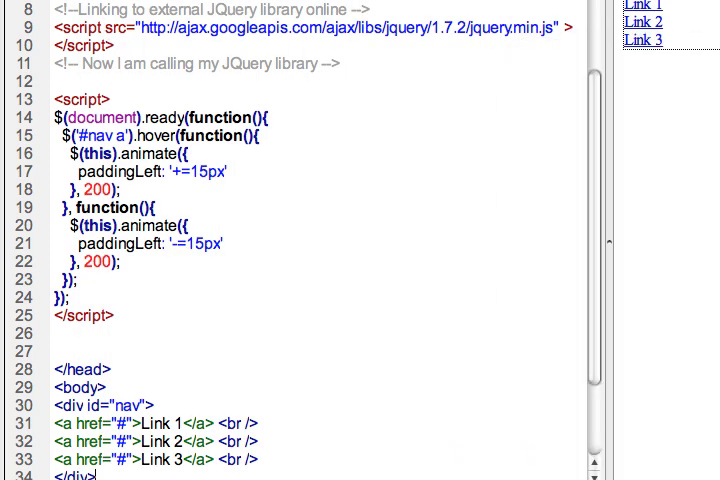
Inspect the nav div with its three links and where the body section begins
scroll("down", 3)
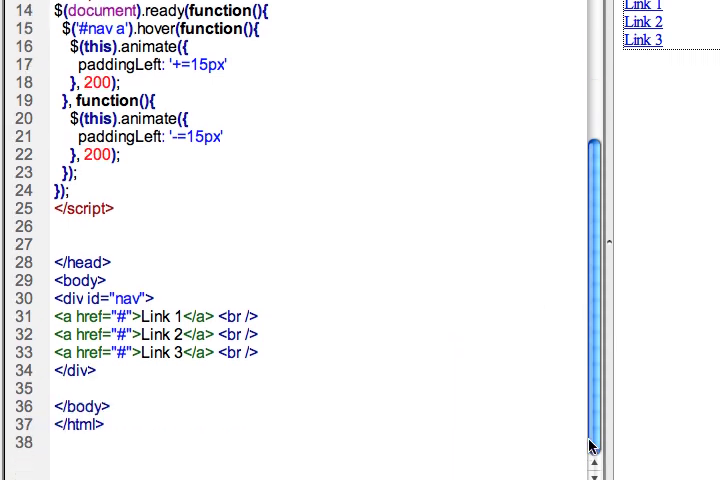
left_click(97, 370)
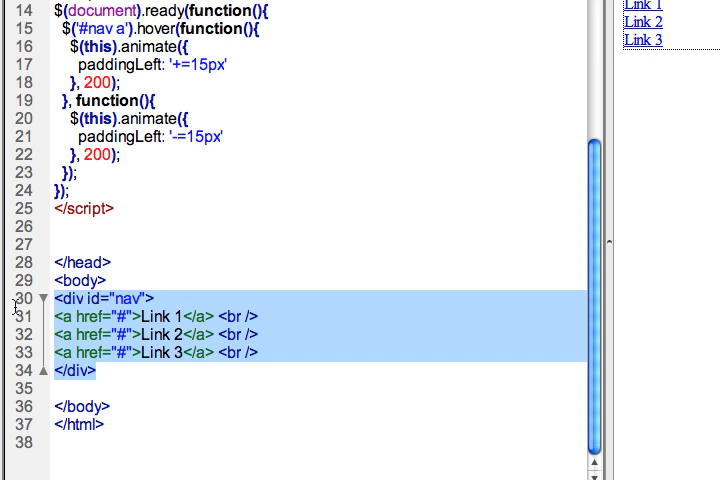
left_click(87, 334)
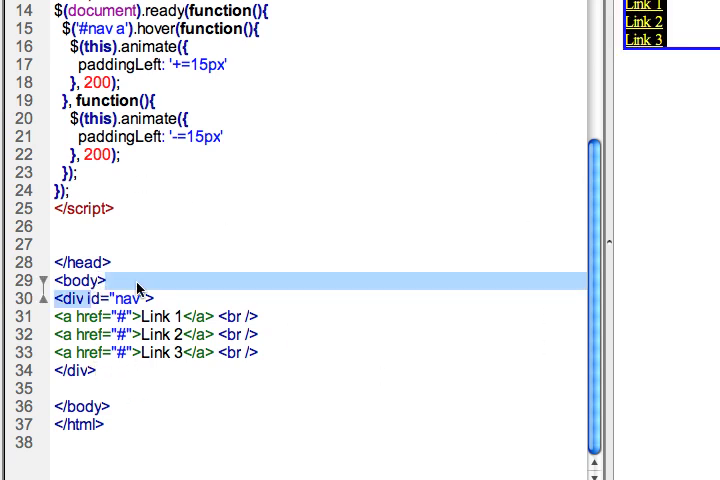
left_click(145, 298)
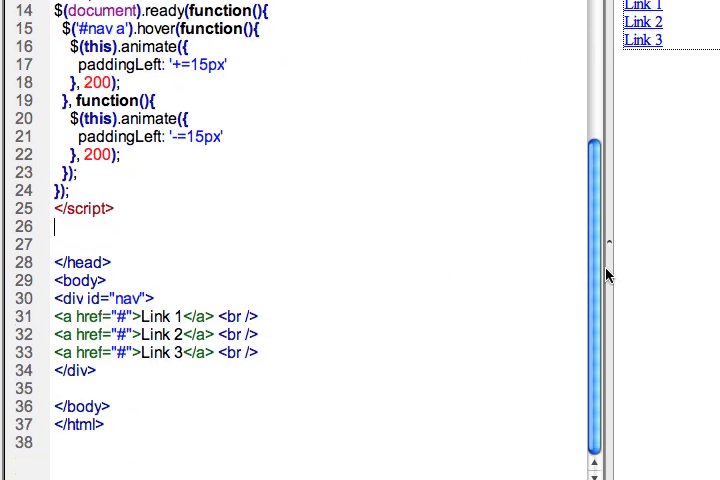
Select the custom script block and place the cursor inside $(document).ready for blank lines
scroll("up", 3)
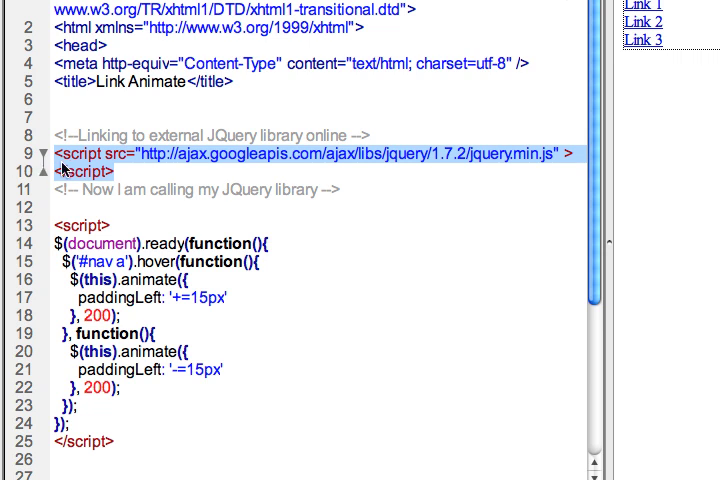
mouse_move(460, 138)
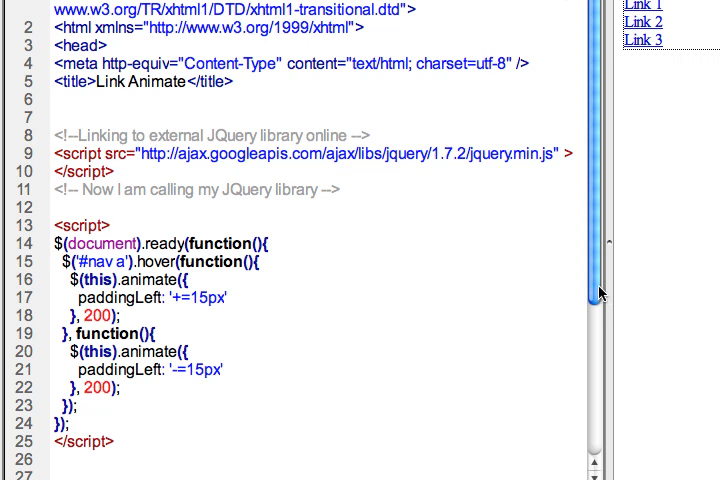
scroll("down", 3)
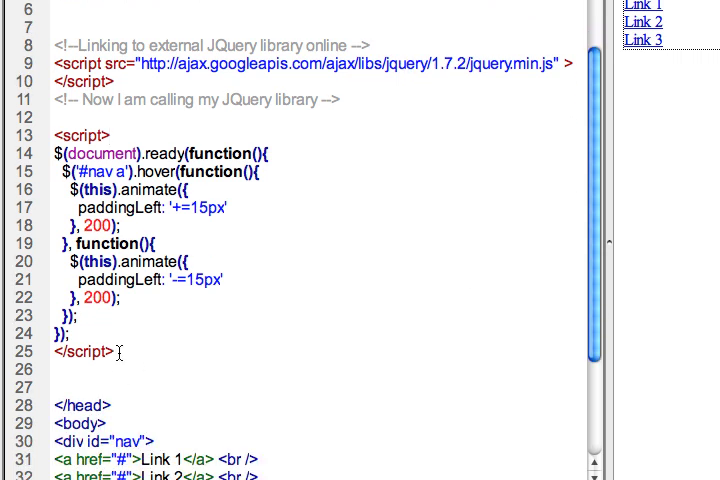
left_click_drag(60, 135, 115, 352)
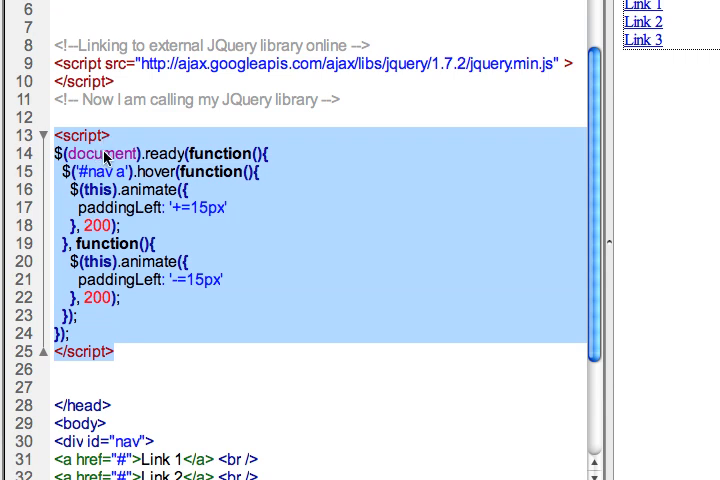
mouse_move(108, 272)
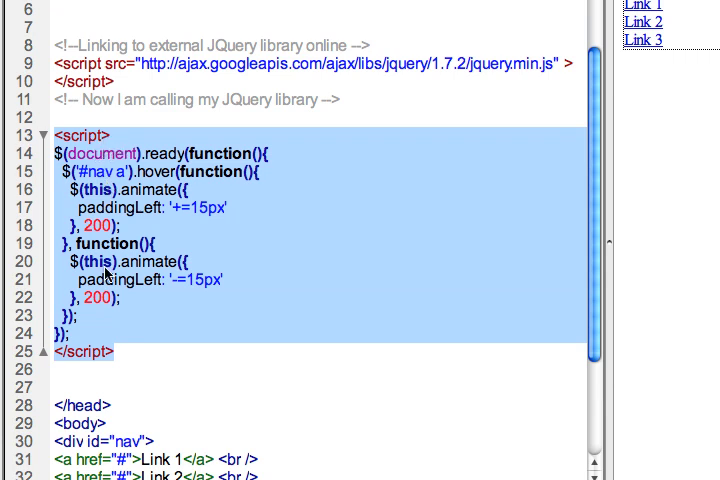
left_click(130, 378)
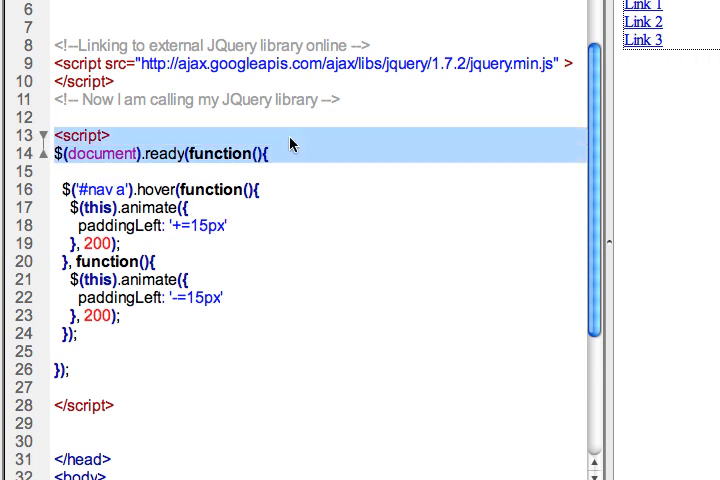
left_click(257, 285)
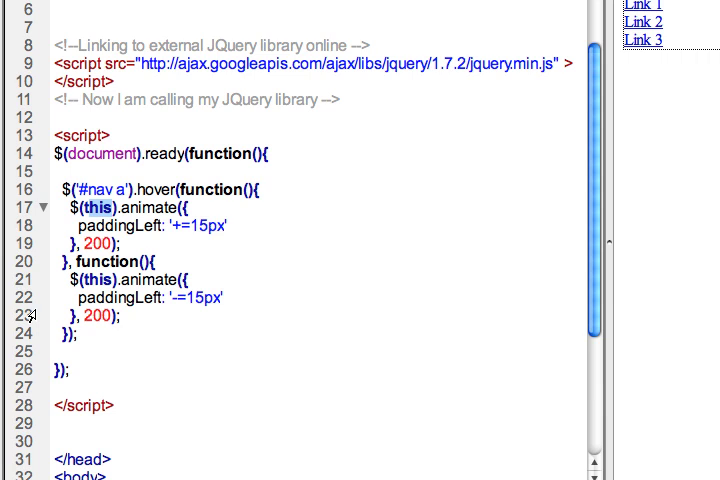
Type '#nav' in place of this as the first animate call's target
type("#")
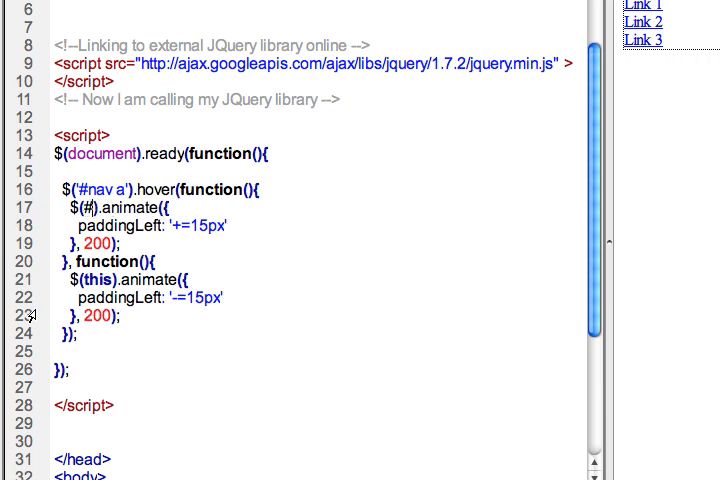
type("nav")
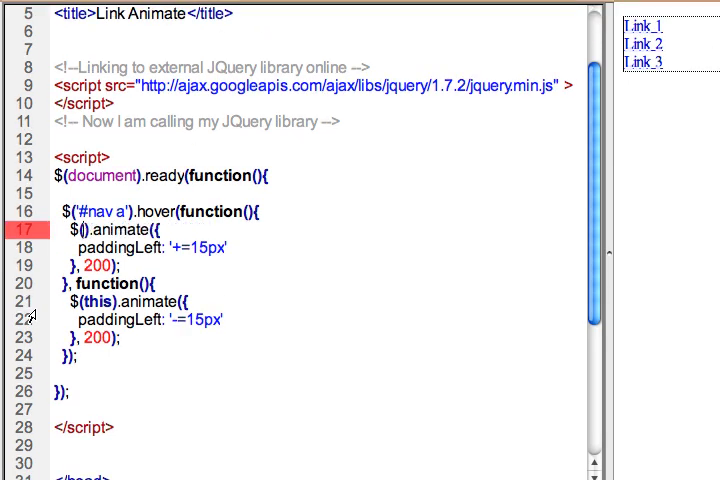
type("#nav a\"")
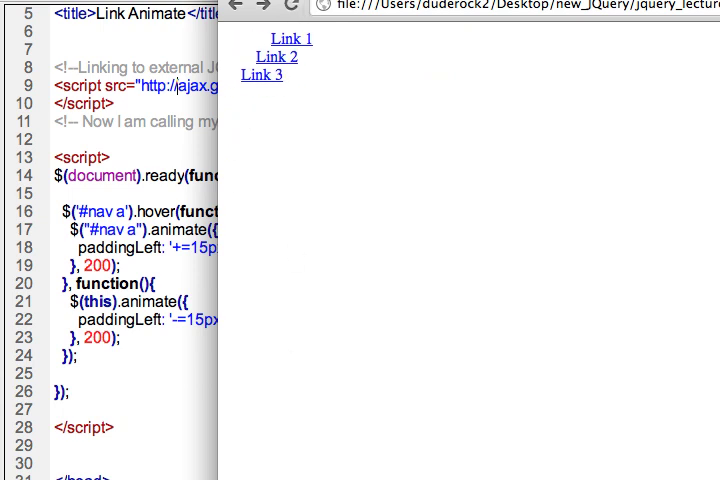
mouse_move(332, 410)
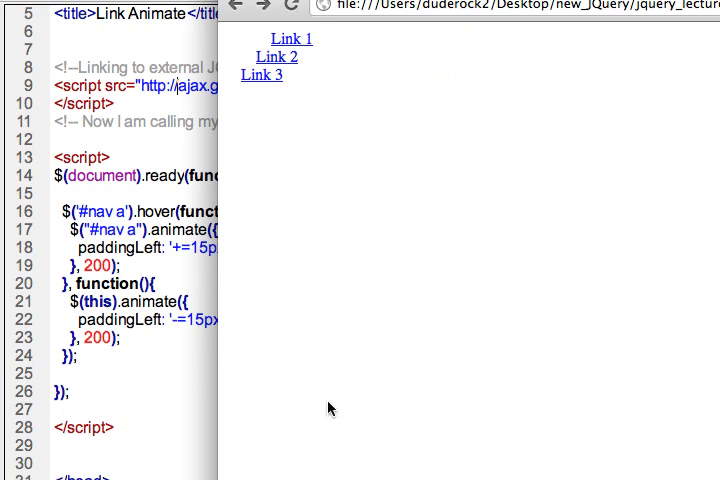
mouse_move(277, 143)
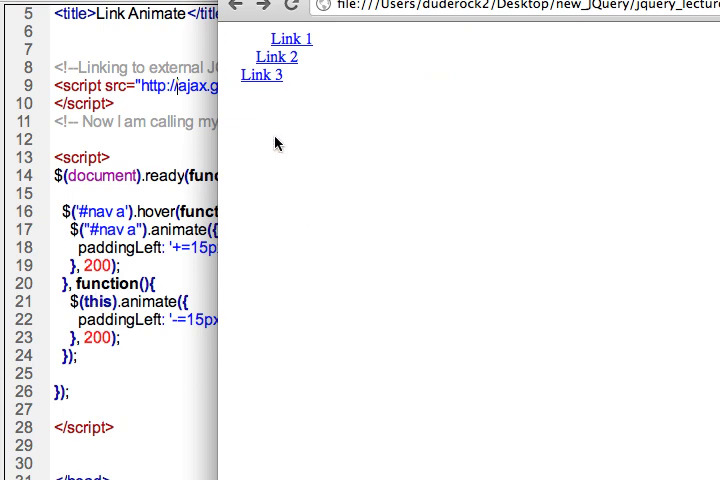
mouse_move(285, 39)
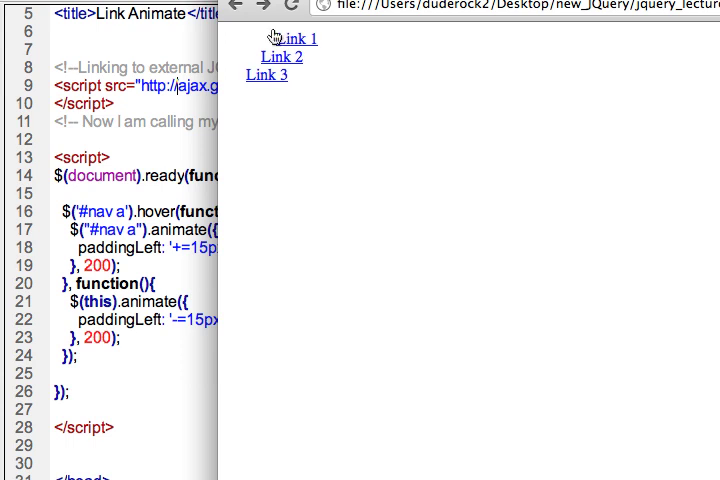
mouse_move(337, 357)
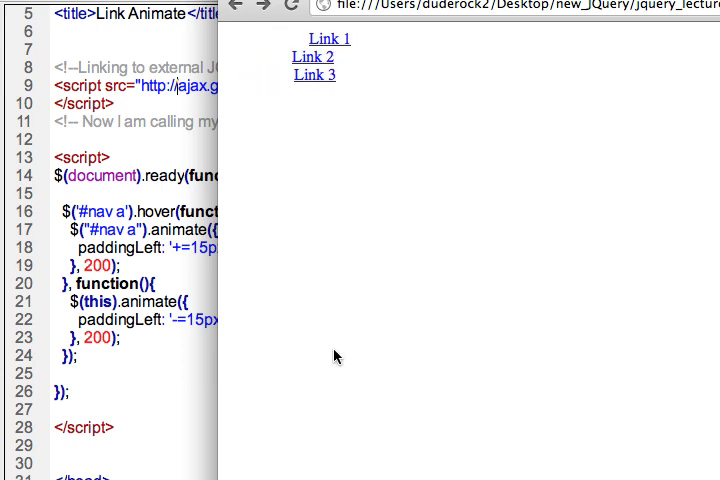
mouse_move(264, 303)
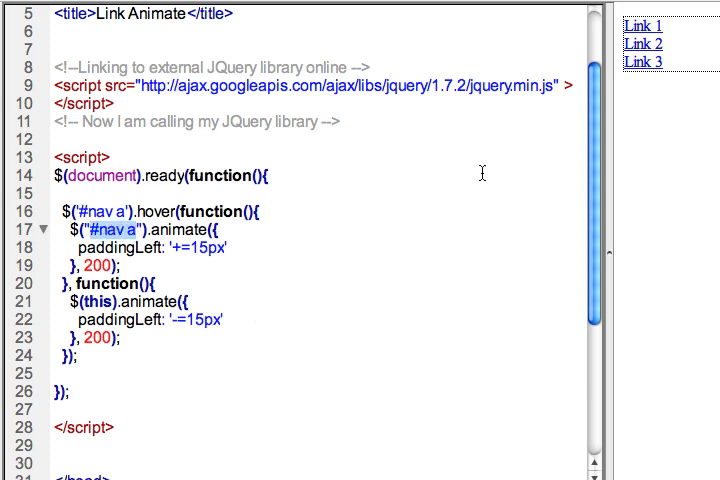
Scroll the script to locate the '#nav a' selector in the first animate call
scroll("down", 3)
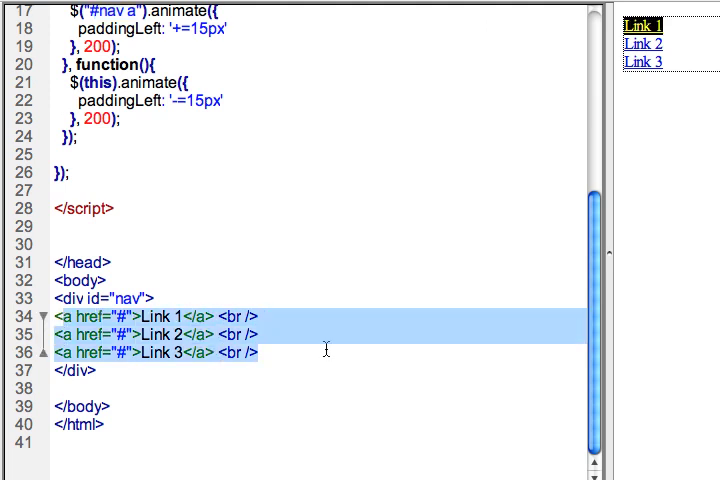
scroll("up", 3)
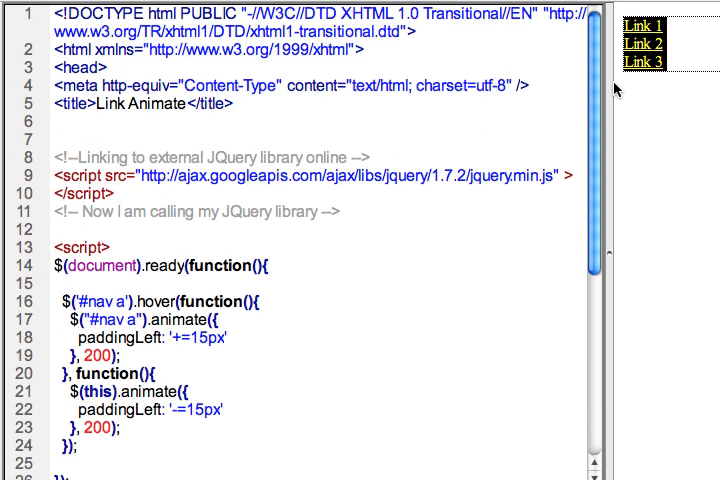
scroll("down", 3)
type("this")
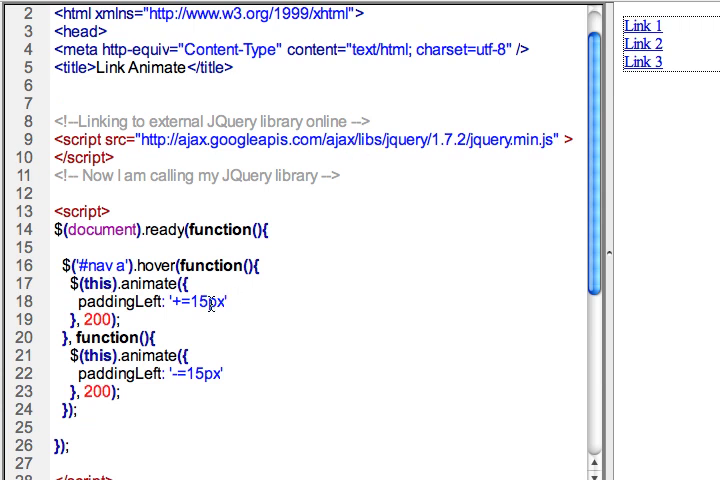
mouse_move(190, 305)
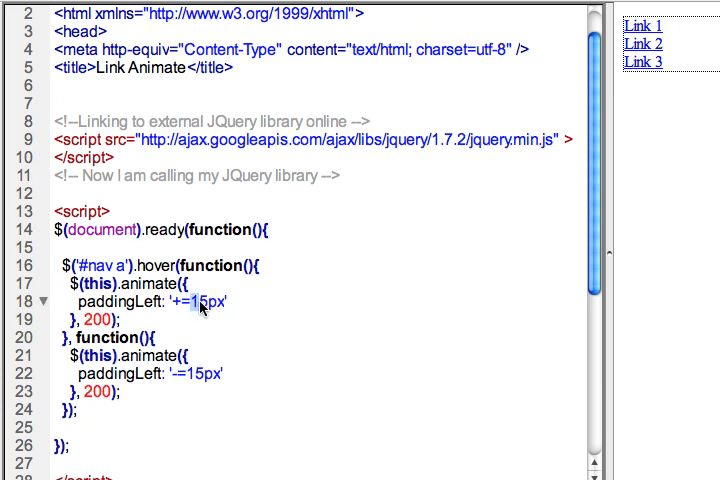
mouse_move(489, 317)
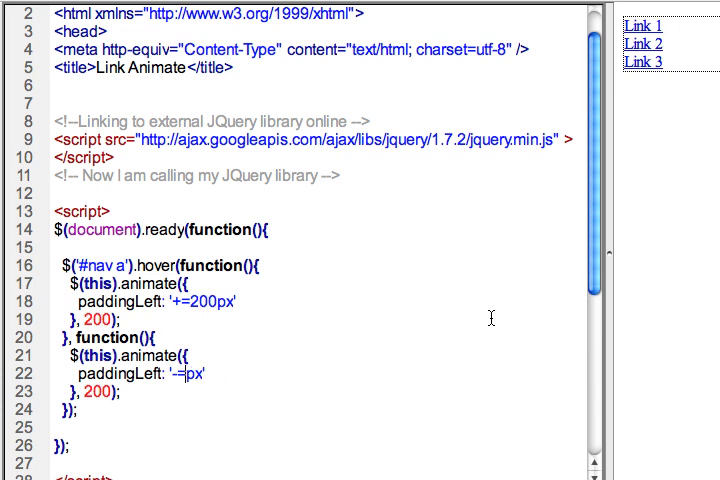
Enter 200 into the animate calls' padding values
type("200")
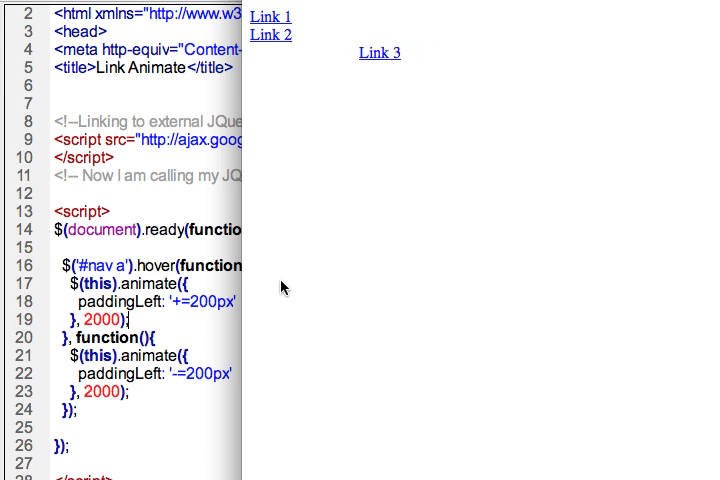
mouse_move(271, 17)
type("15")
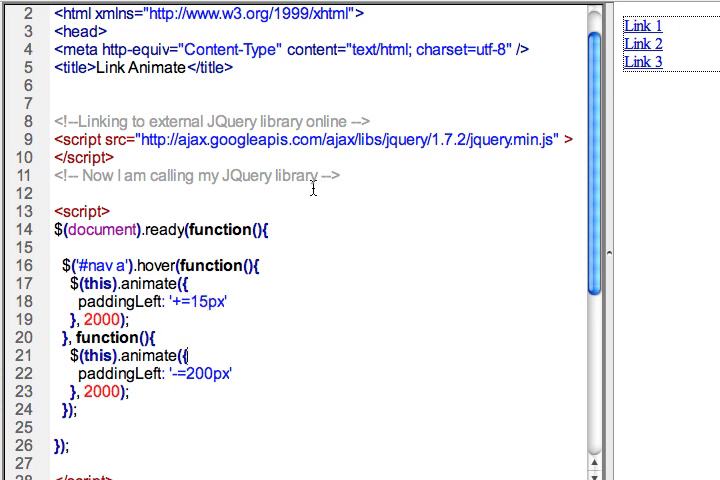
Set the slide-back distance to 15px
left_click(195, 380)
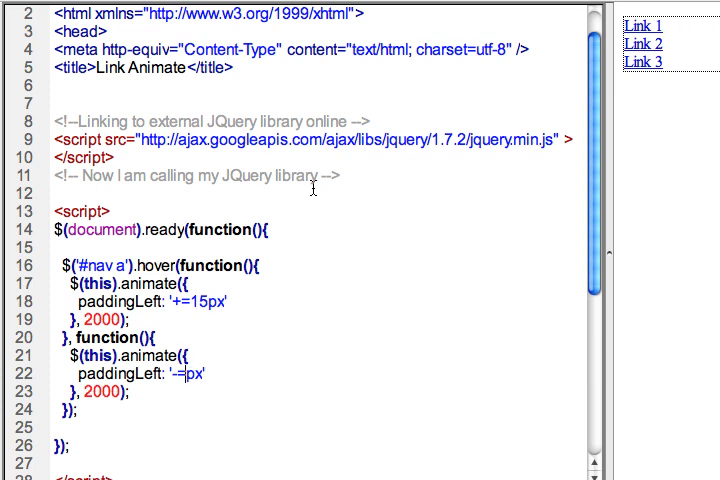
type("15")
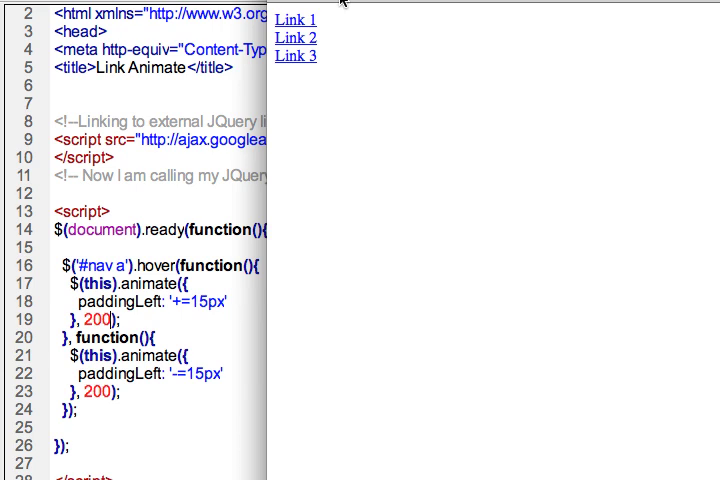
mouse_move(296, 75)
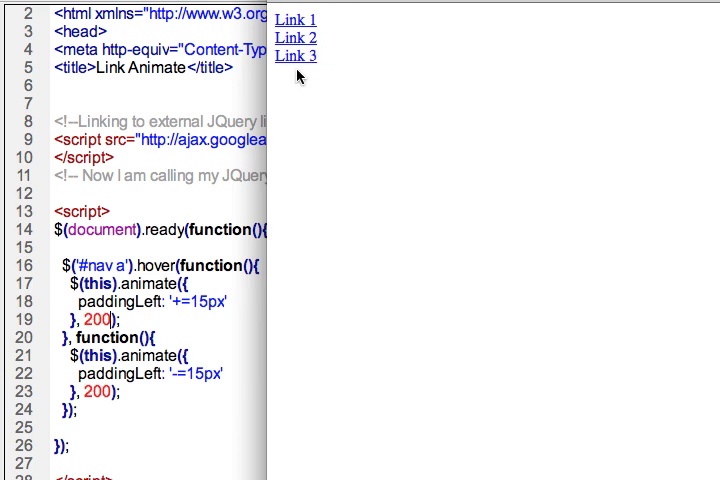
mouse_move(300, 20)
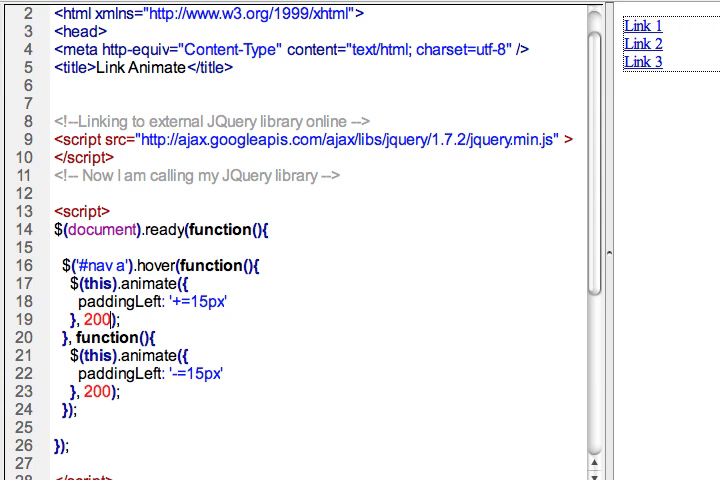
Scroll the code to find the spot below the script for the link styles
scroll("down", 3)
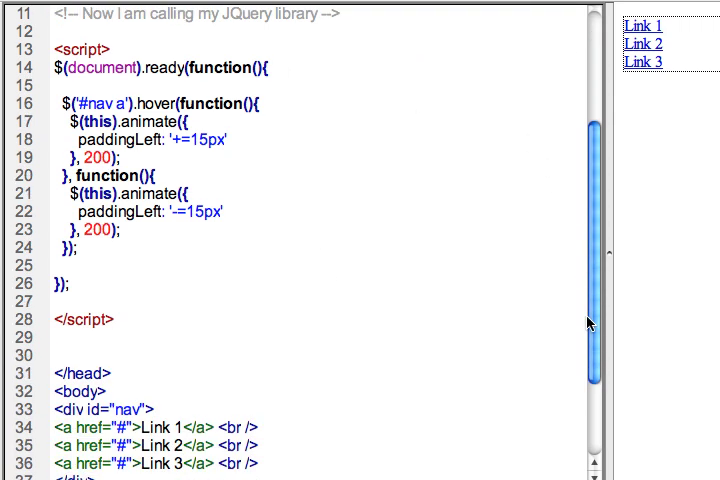
scroll("up", 3)
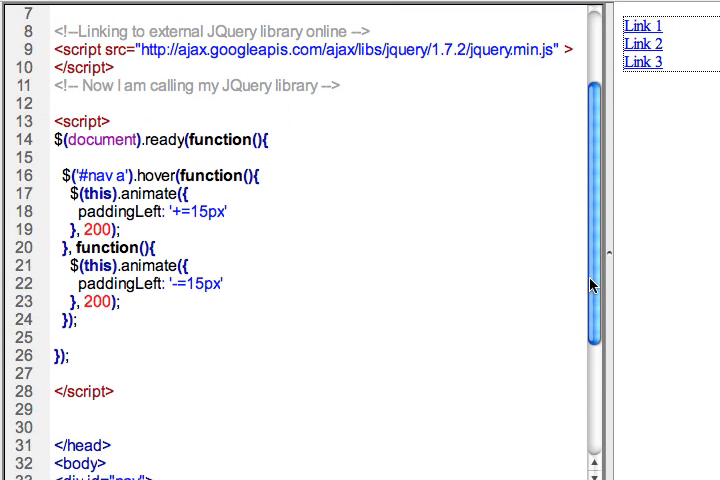
scroll("down", 3)
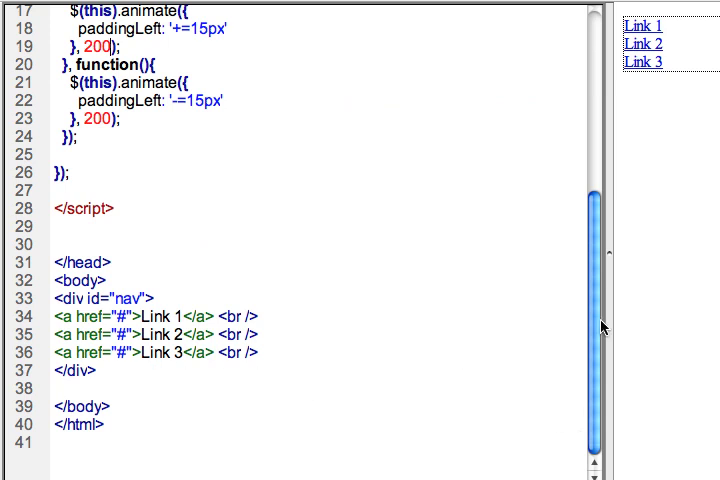
scroll("up", 3)
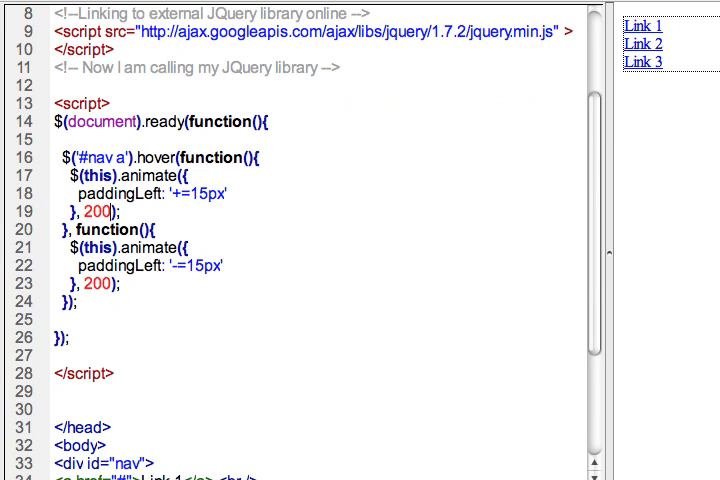
scroll("down", 3)
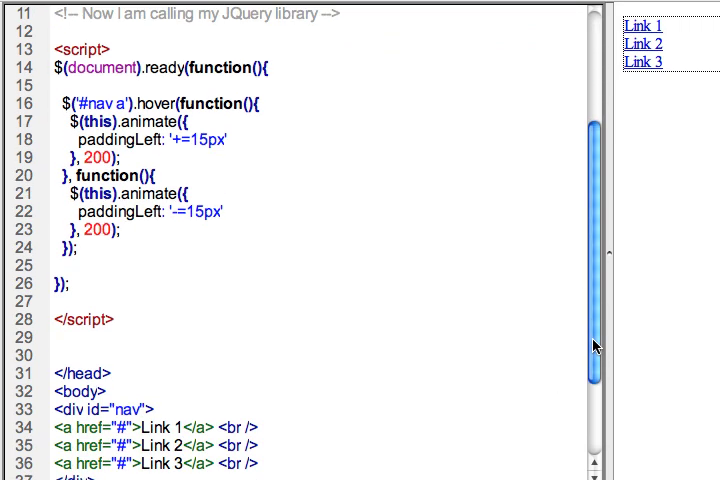
scroll("up", 3)
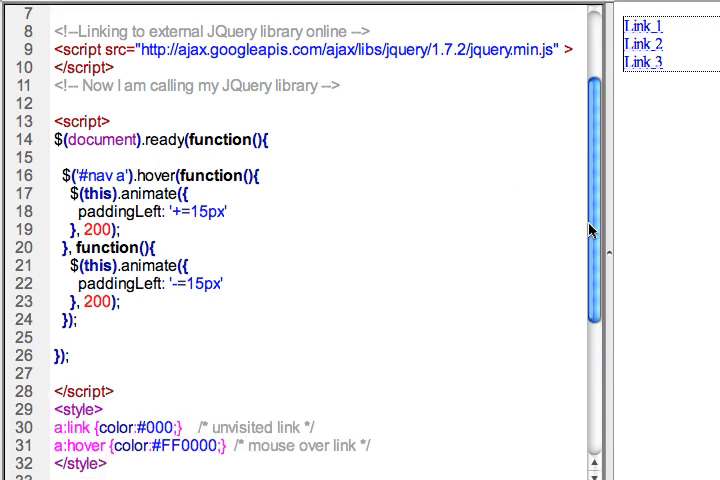
scroll("down", 3)
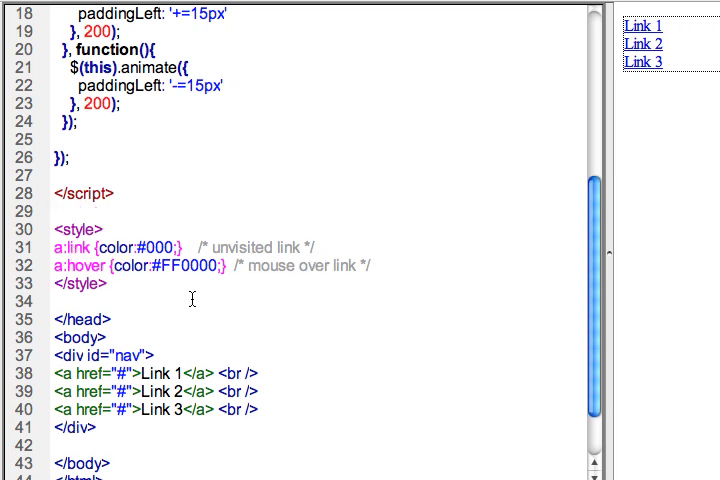
mouse_move(145, 310)
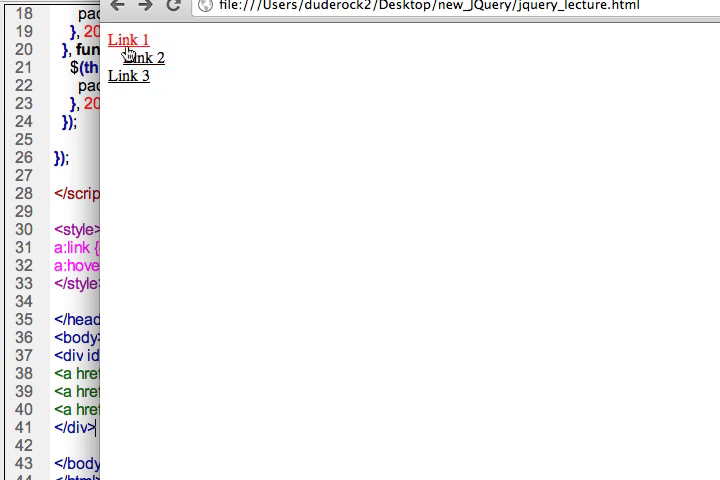
mouse_move(141, 58)
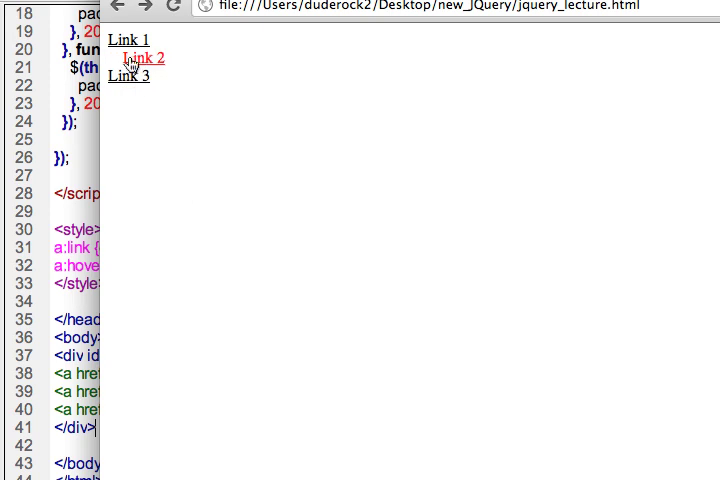
mouse_move(128, 40)
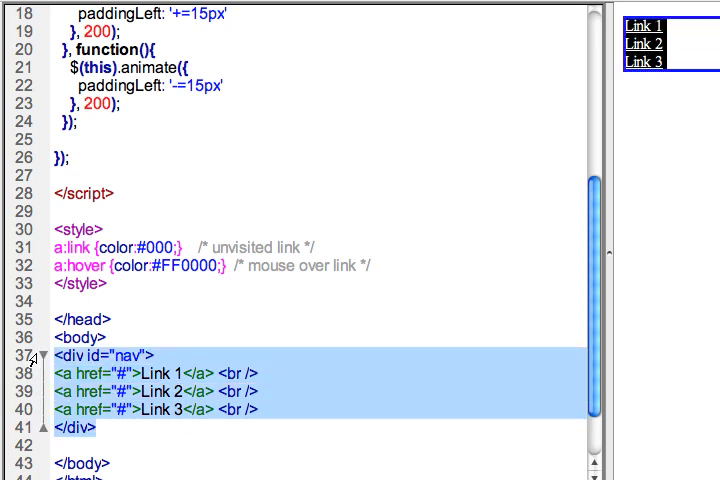
Rename the second div's id to 'photo'
left_click(280, 351)
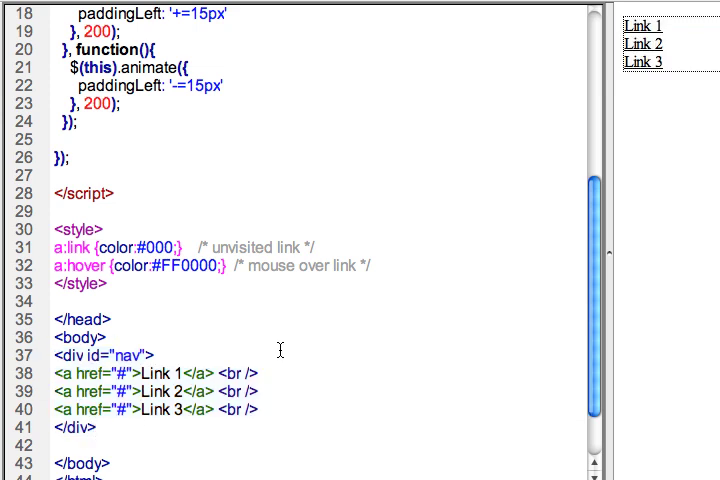
scroll("down", 3)
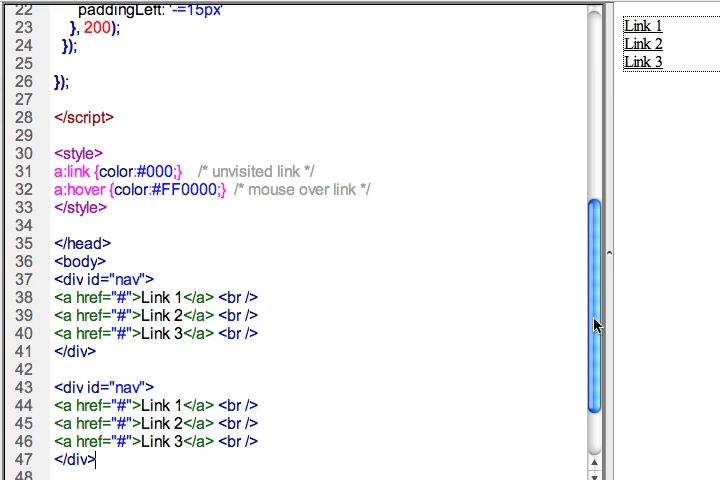
scroll("down", 3)
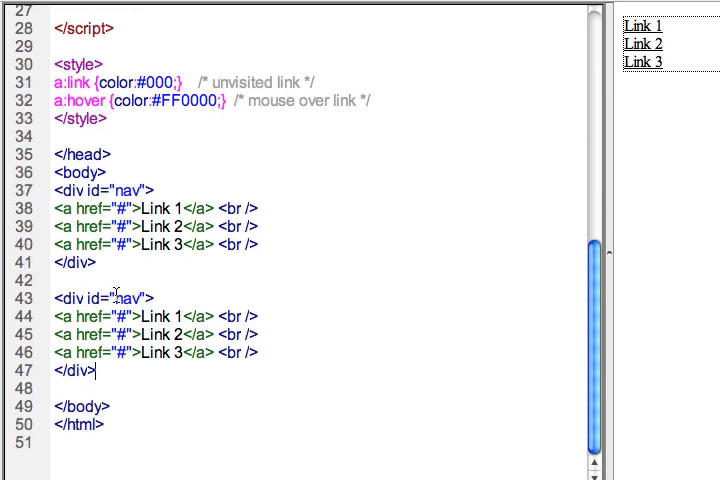
double_click(120, 297)
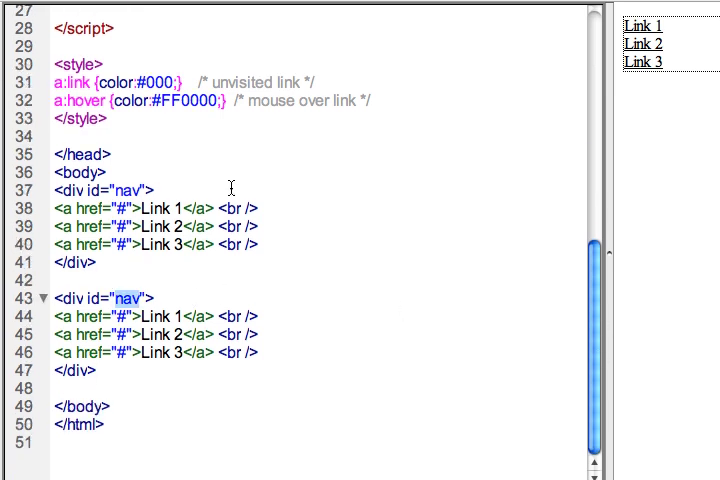
type("picture")
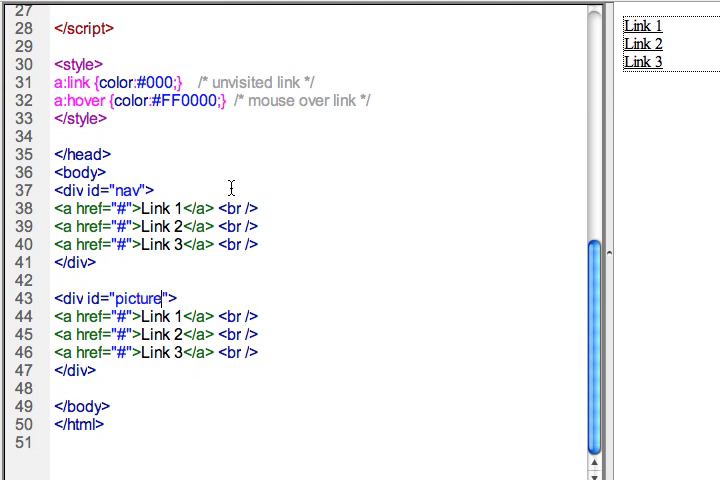
type("photo")
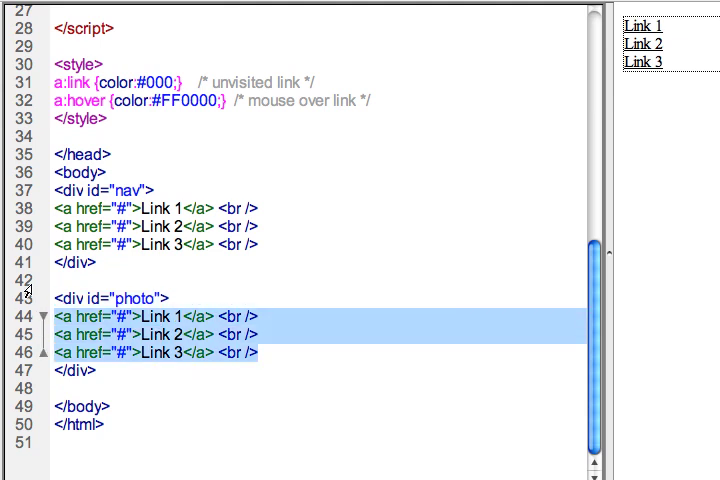
Add an img tag with src="cow.jpg" /> inside the photo div
type("<img src=")
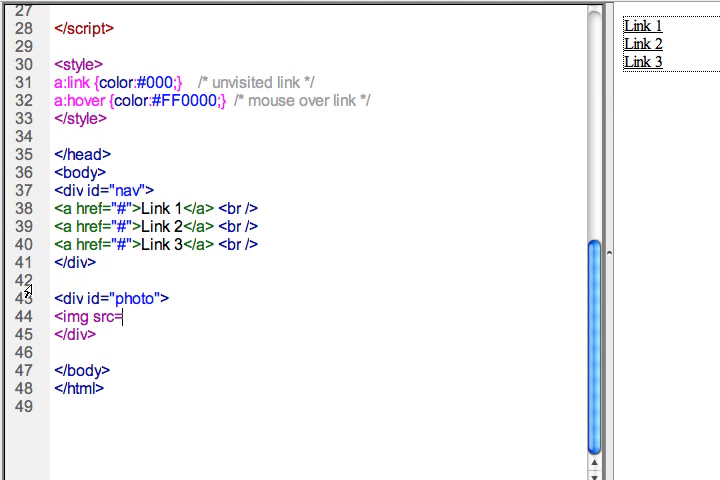
key("Backspace")
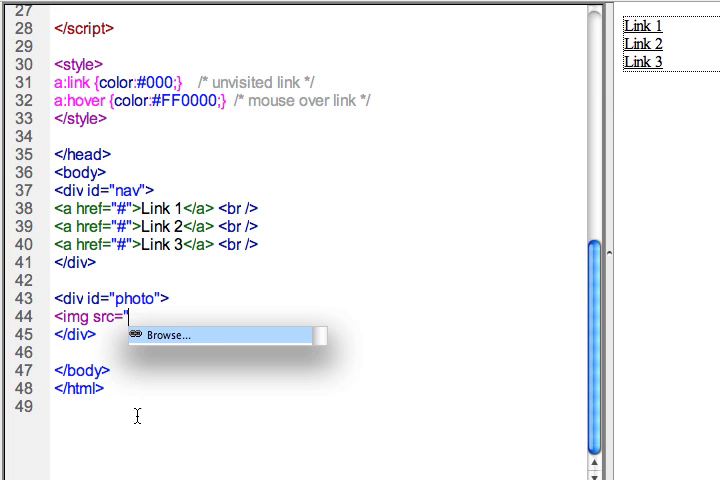
left_click(167, 334)
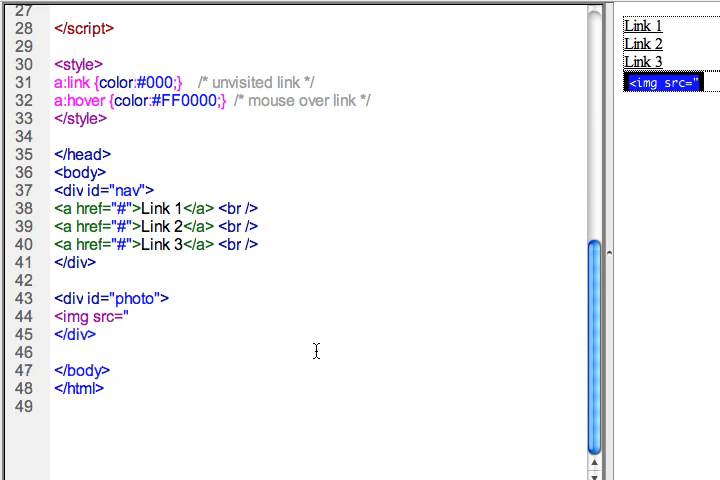
mouse_move(284, 160)
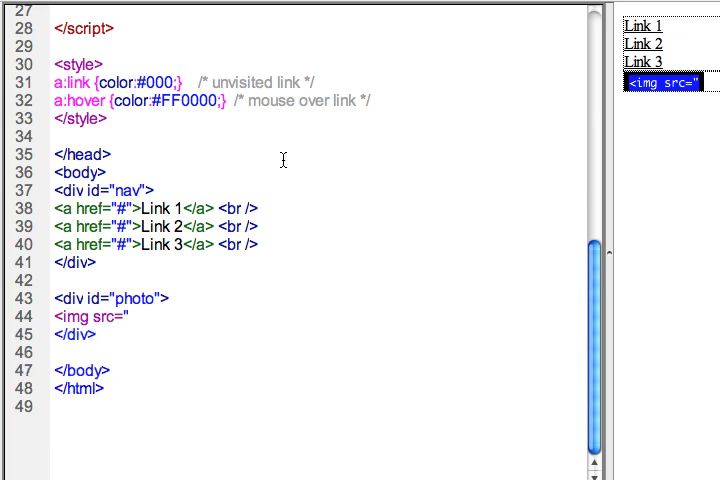
type("cow.")
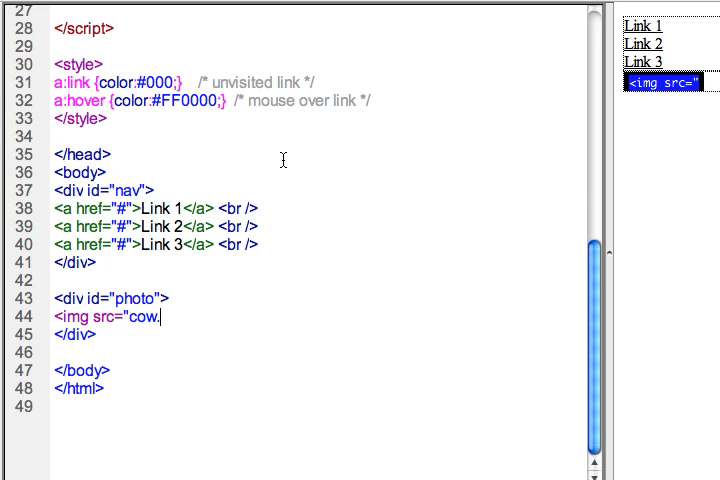
type("jpg\"")
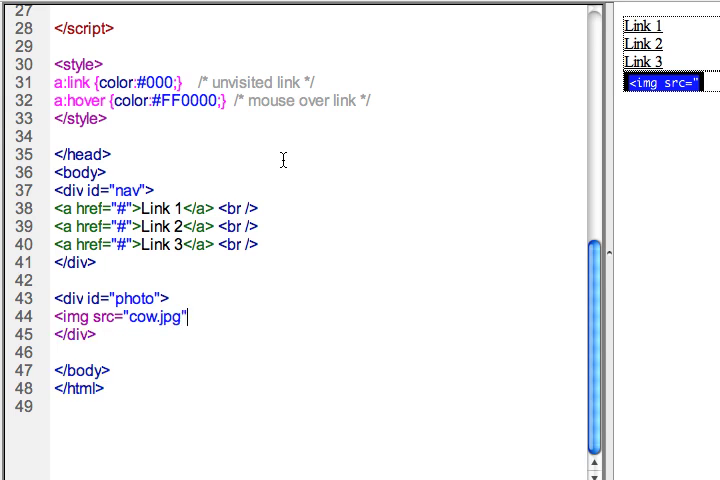
type("/>")
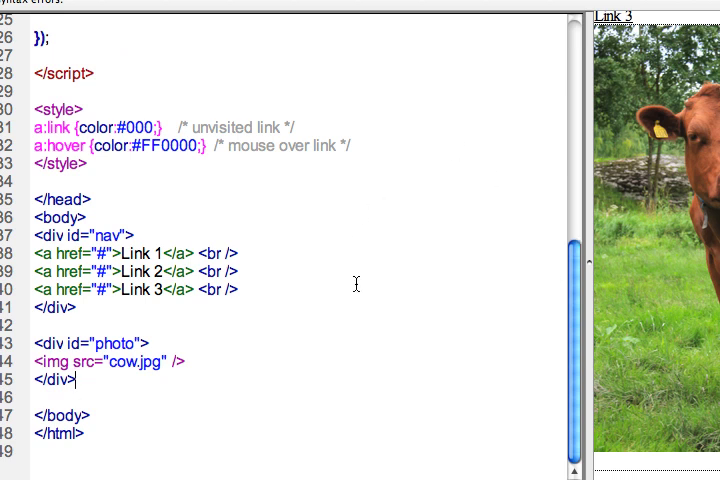
Change the hover handler's selector from '#nav a' to '#photo img'
scroll("up", 3)
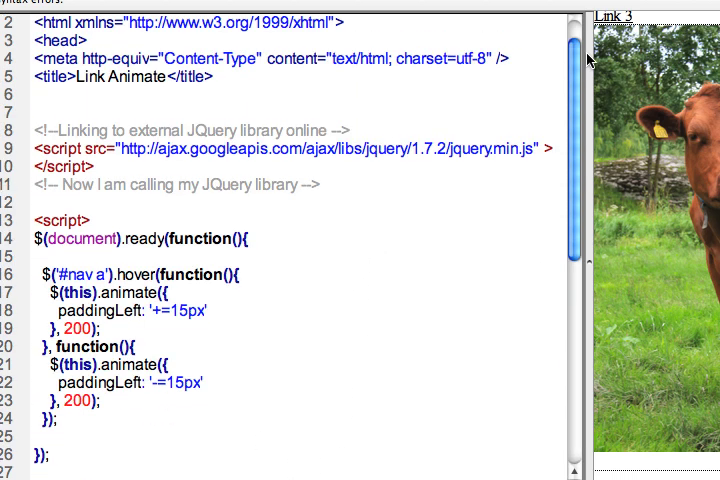
scroll("down", 3)
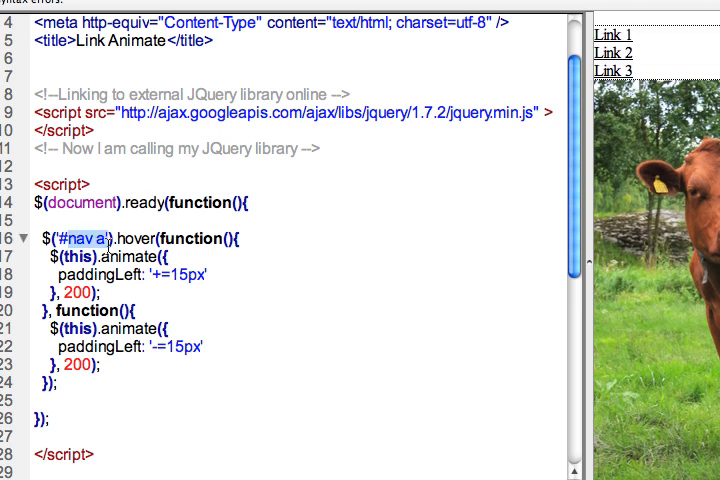
type("#photo")
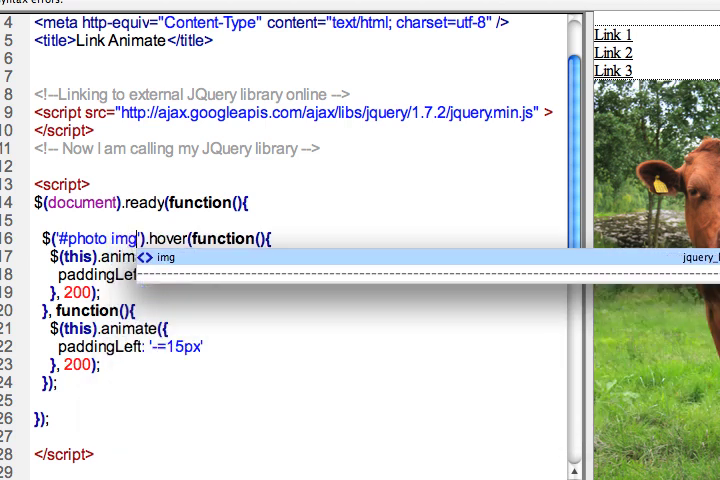
scroll("down", 3)
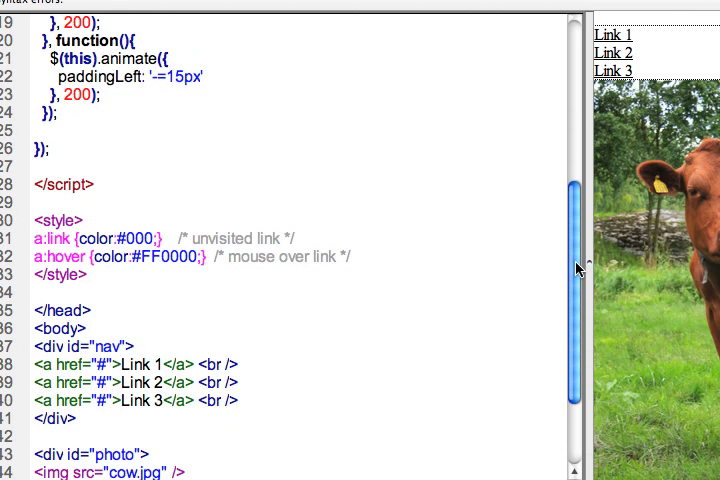
scroll("down", 3)
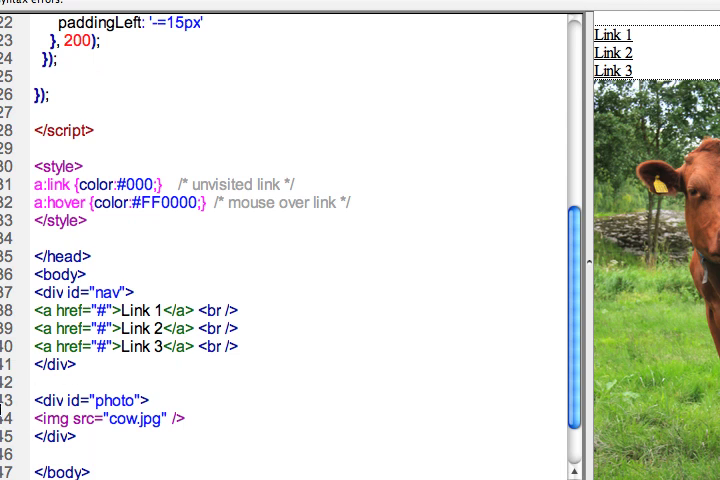
scroll("up", 3)
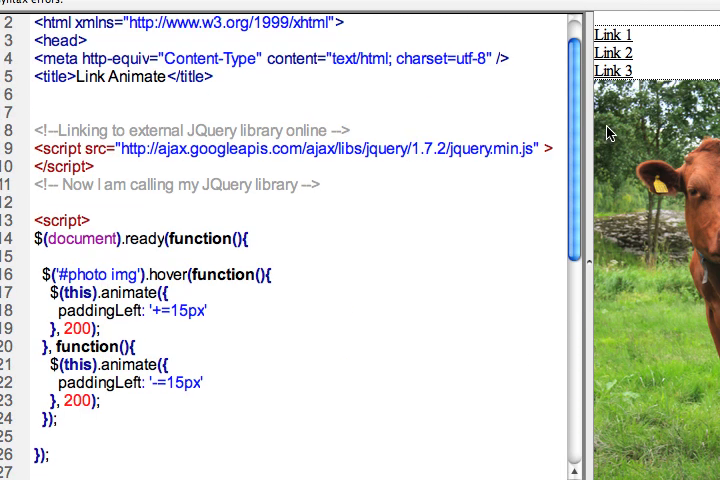
scroll("down", 3)
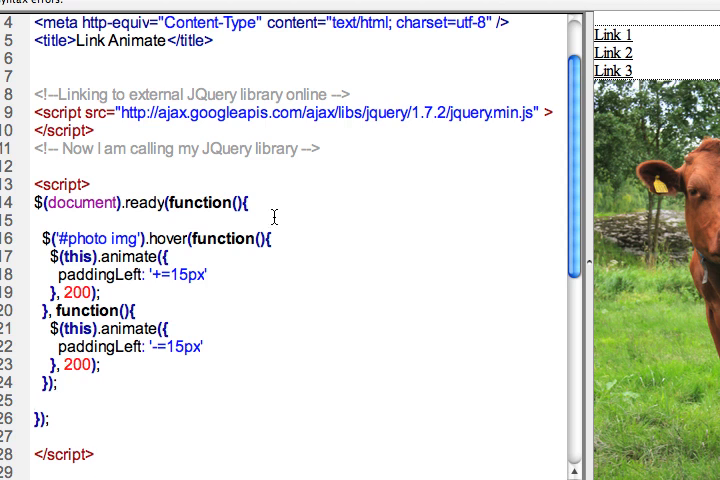
Set the pasted hover handler's selector to '#nav a'
scroll("down", 3)
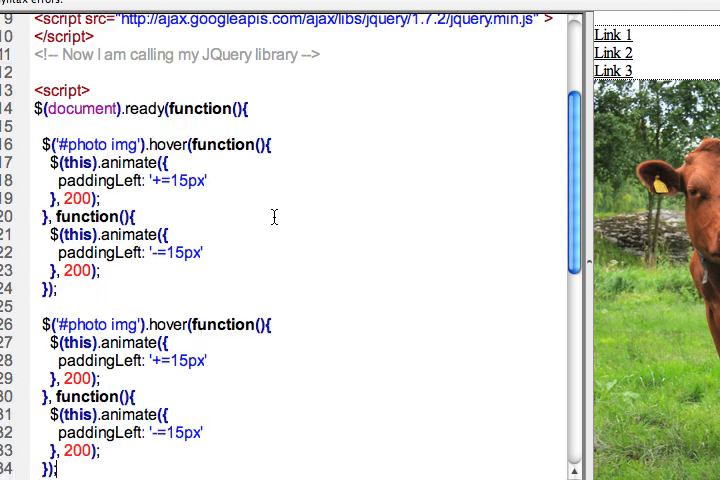
mouse_move(494, 165)
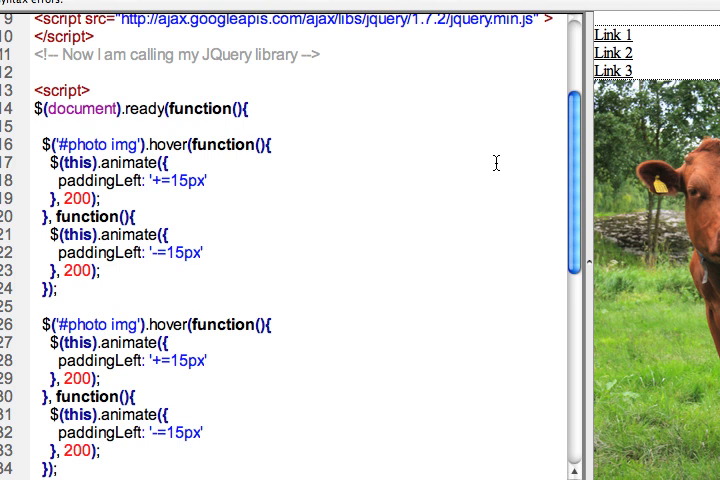
scroll("down", 3)
type("nav")
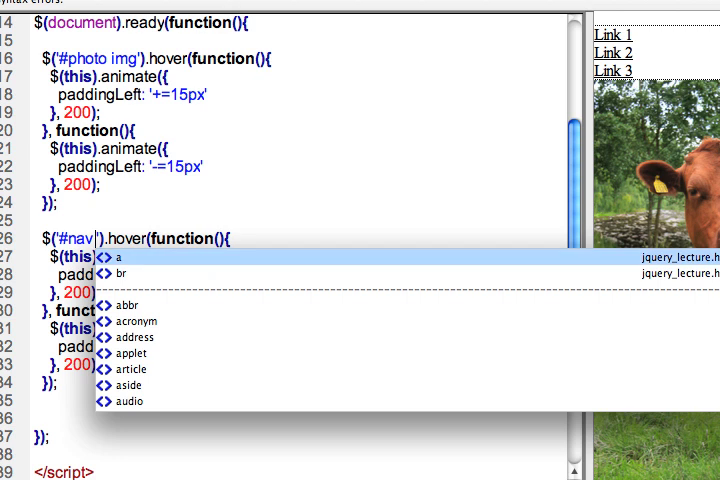
type("a")
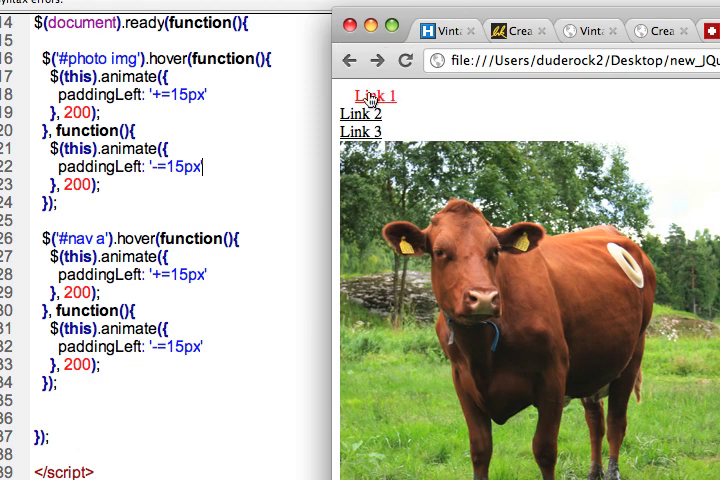
mouse_move(362, 147)
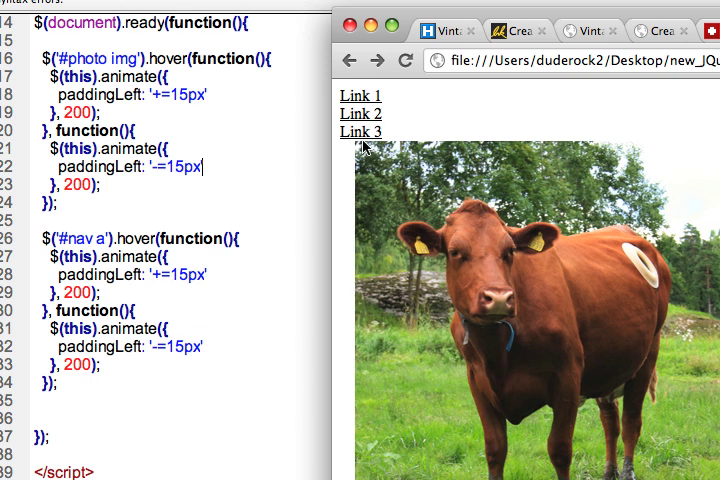